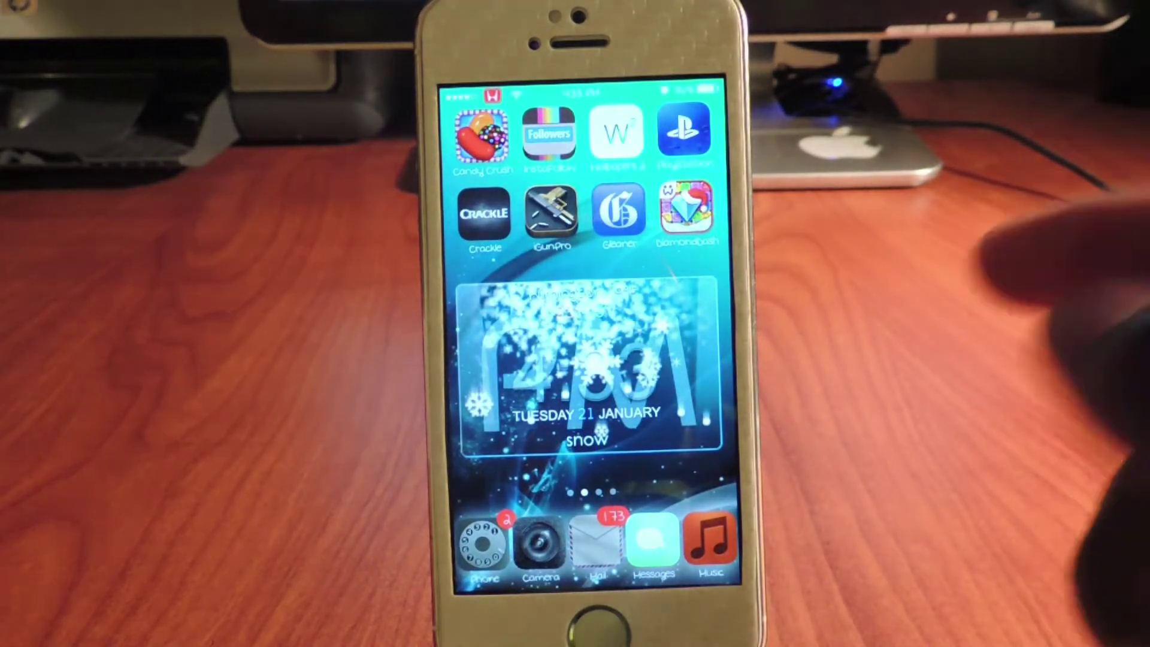
# Search Cydia for iWidget and show the iWidgets package details.
pyautogui.hscroll(-3)
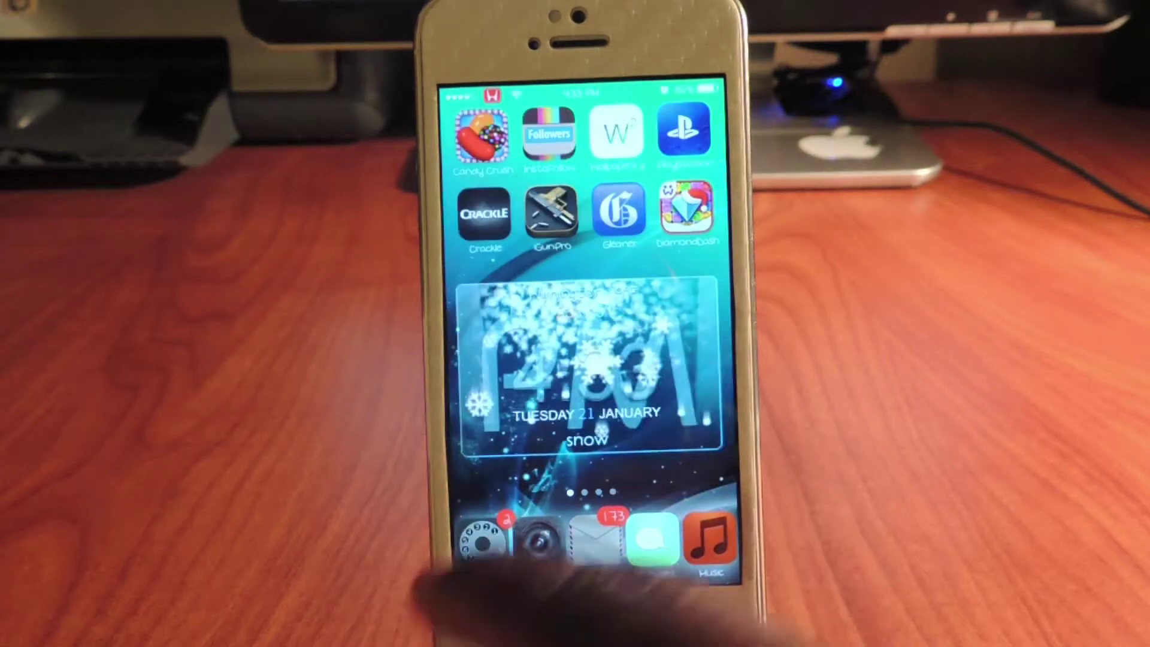
pyautogui.hscroll(-3)
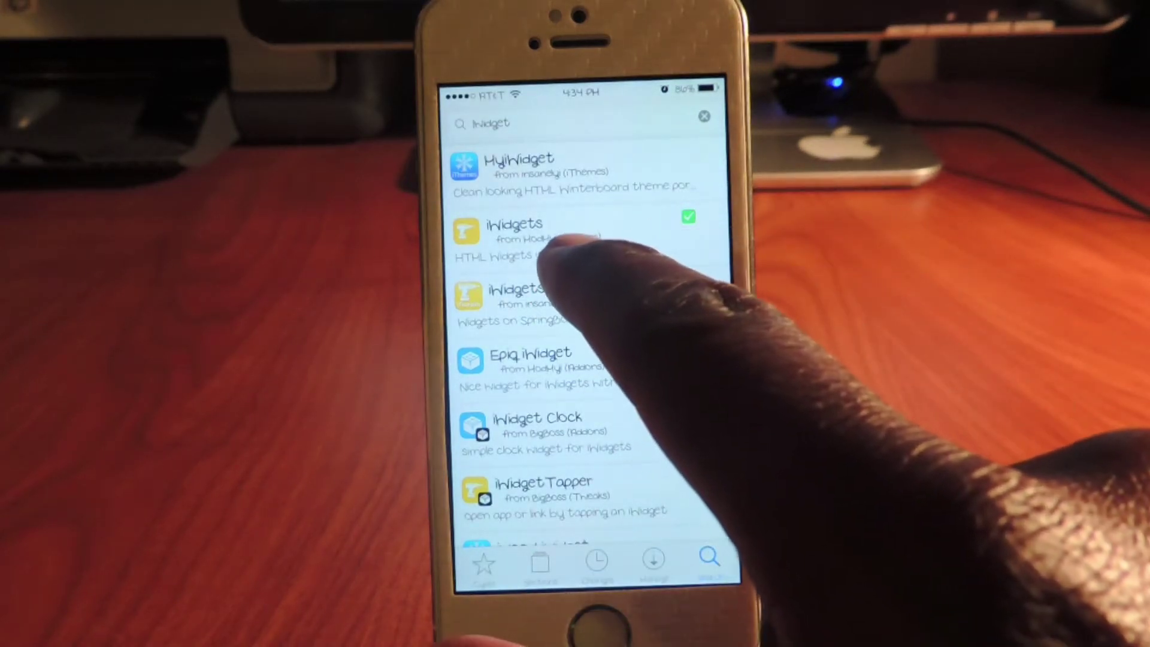
pyautogui.click(513, 231)
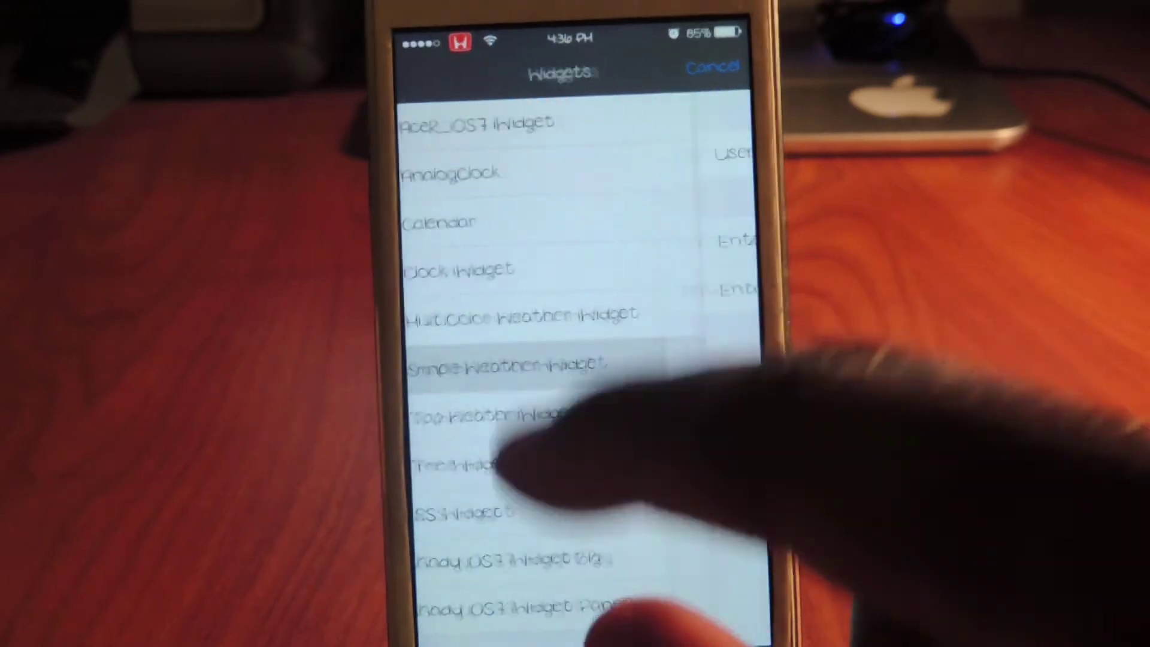
# Add the Simple Weather iWidget and enter the zip code for its location.
pyautogui.click(506, 365)
pyautogui.write('198')
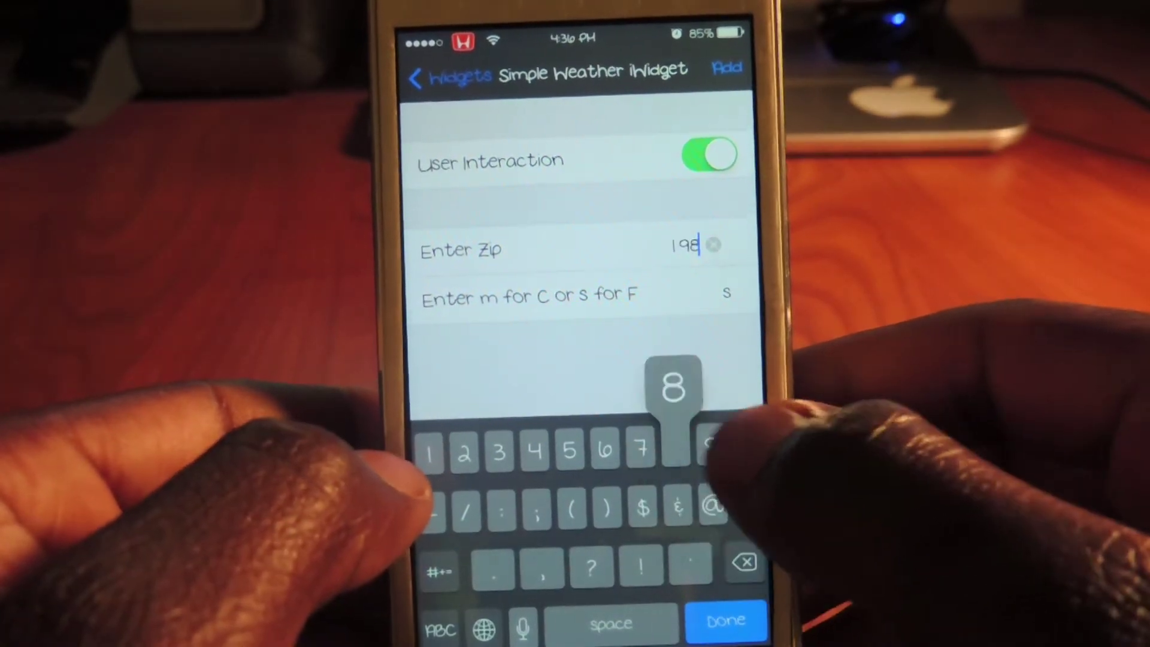
pyautogui.click(680, 447)
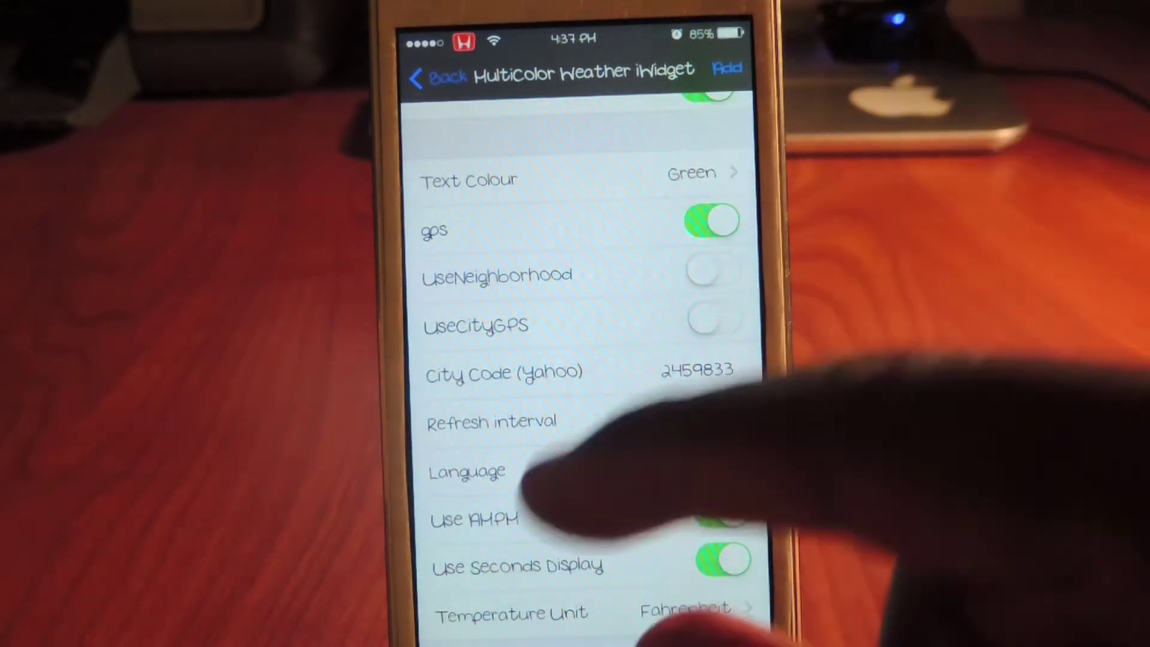
# Set the MultiColor Weather iWidget options: green text, GPS on, seconds shown, Fahrenheit.
pyautogui.click(695, 371)
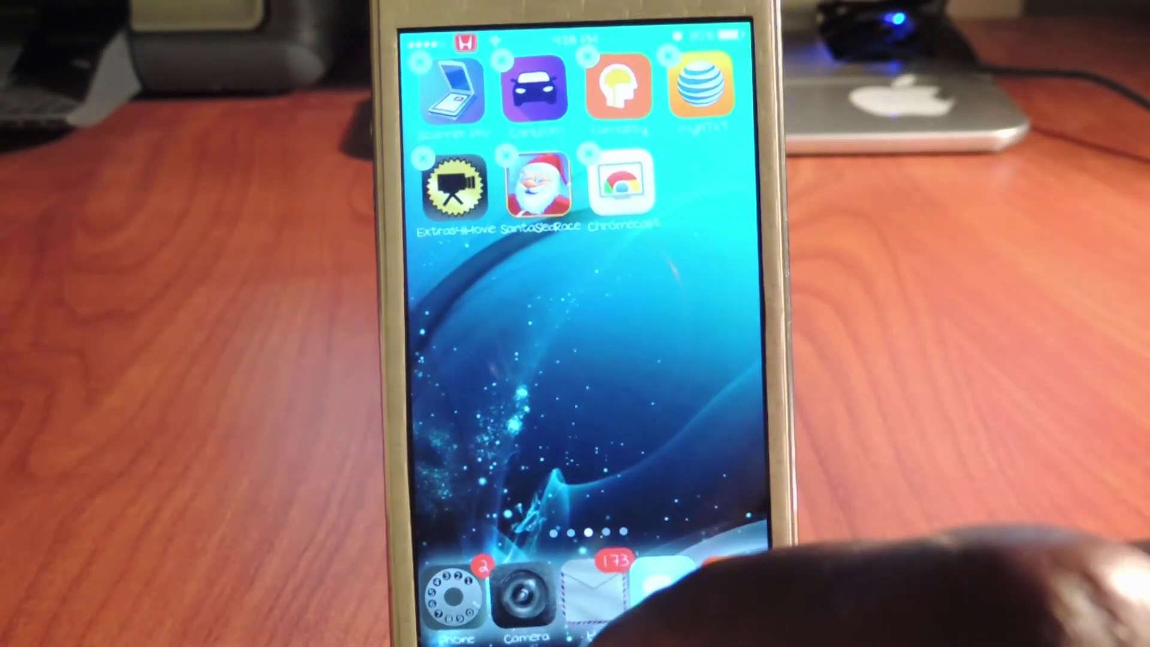
# Swipe back to the home page showing the snowy clock and weather widget.
pyautogui.hscroll(-3)
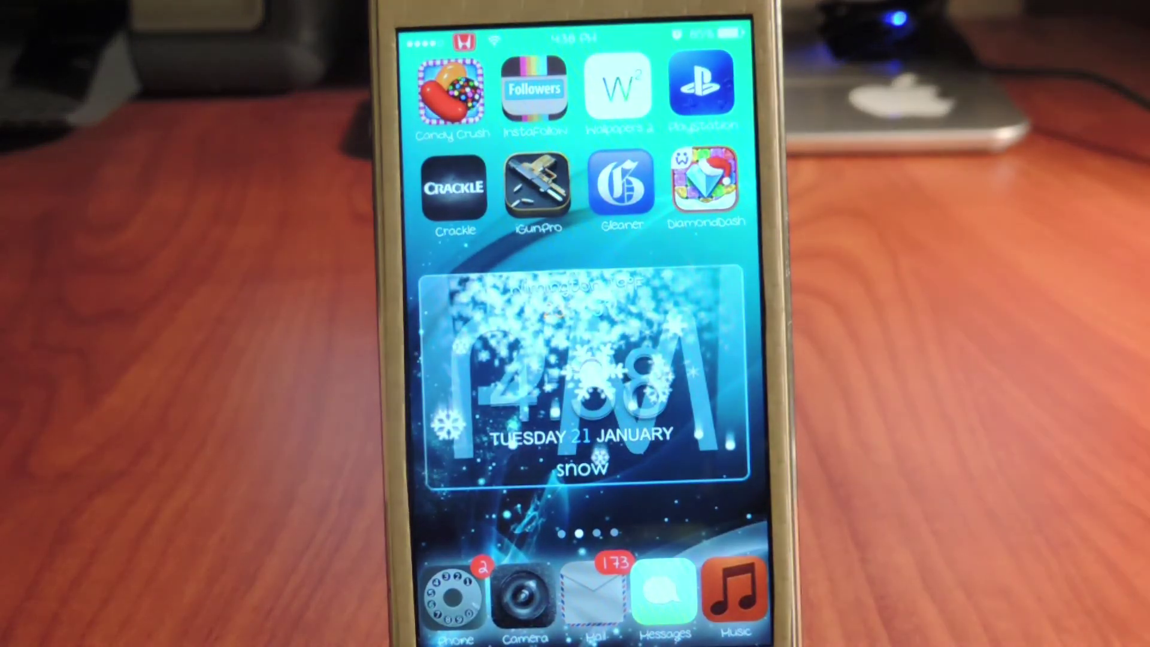